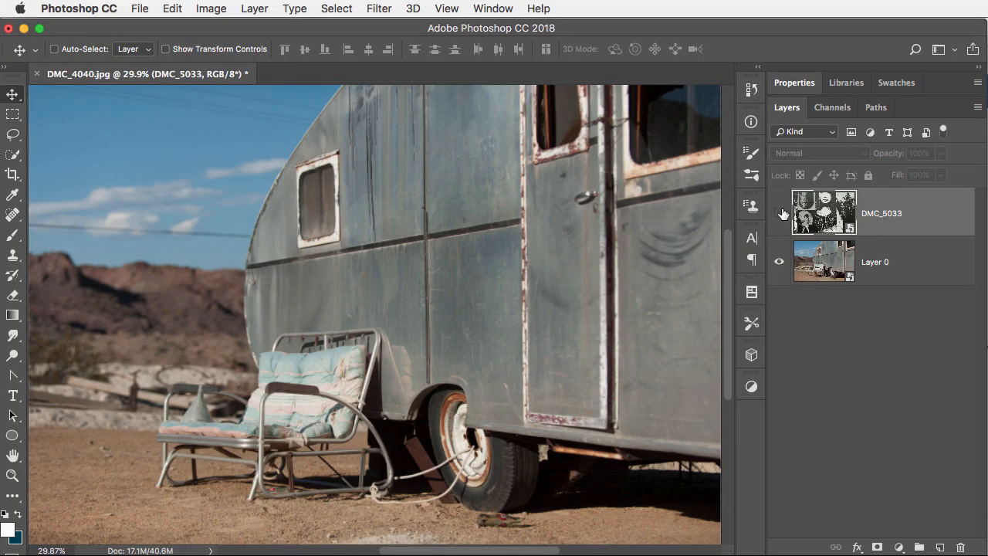
Show the DMC_5033 mural layer and give it a black layer mask hiding it entirely
left_click(779, 213)
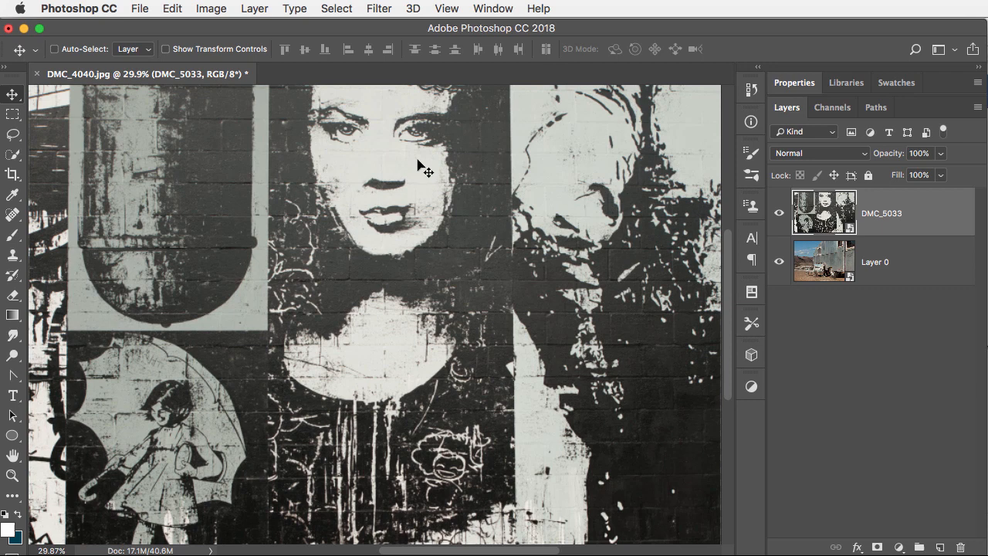
mouse_move(427, 185)
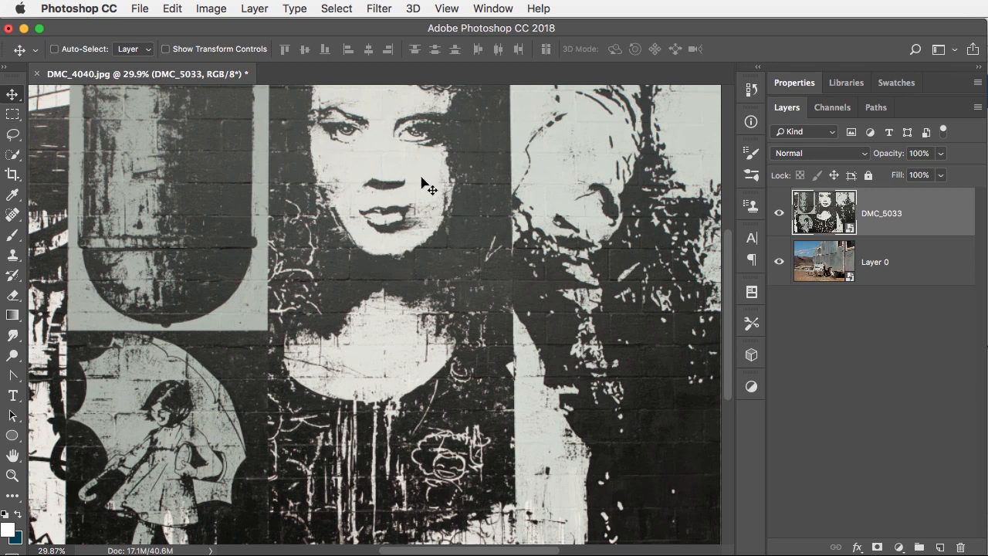
mouse_move(879, 546)
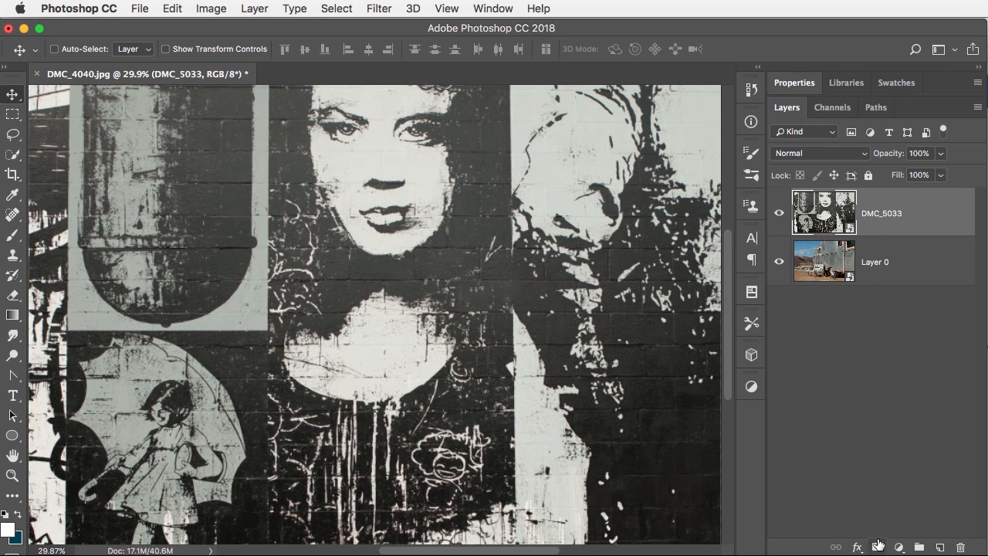
left_click(879, 547)
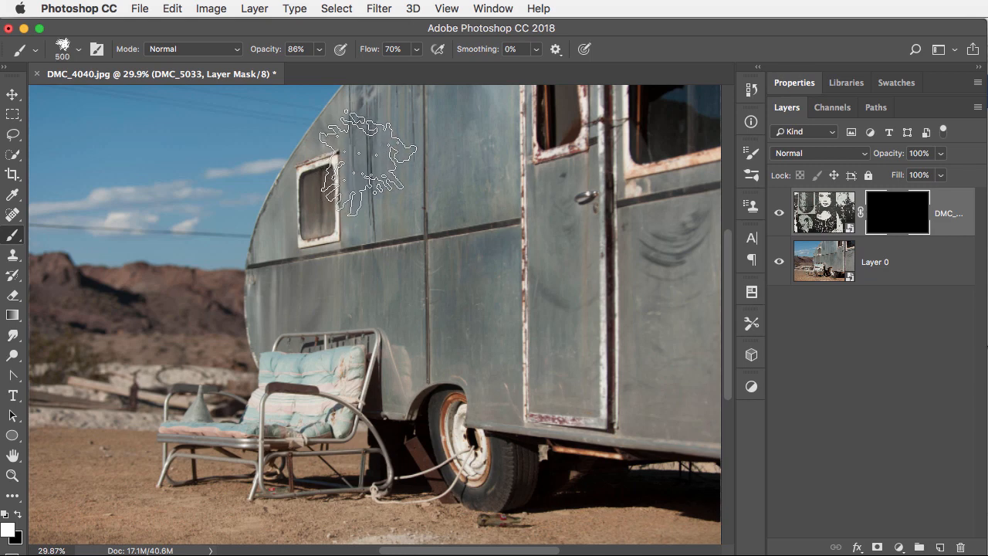
Paint white on the mask to reveal the woman's eyes, forehead and lower face on the trailer
left_click_drag(363, 154, 444, 131)
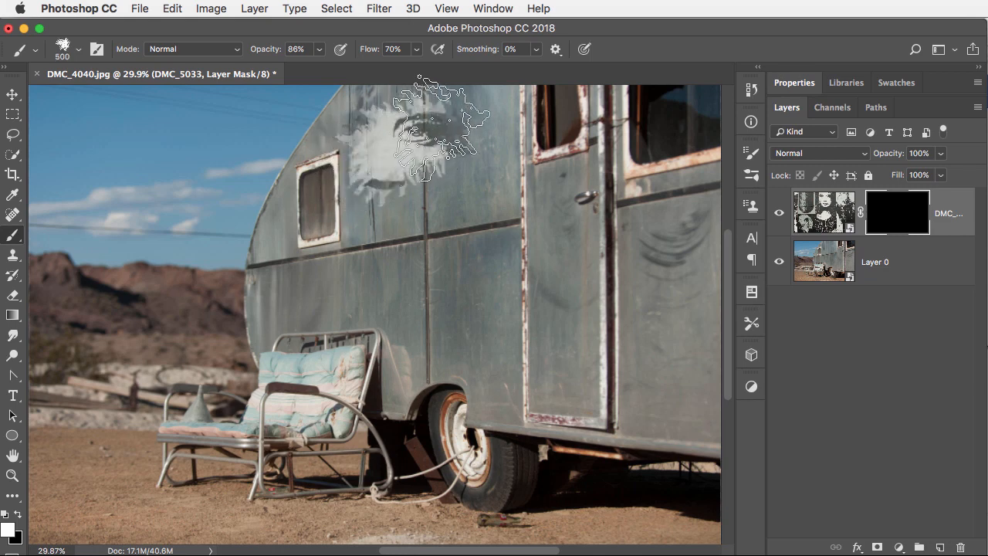
left_click_drag(433, 131, 339, 247)
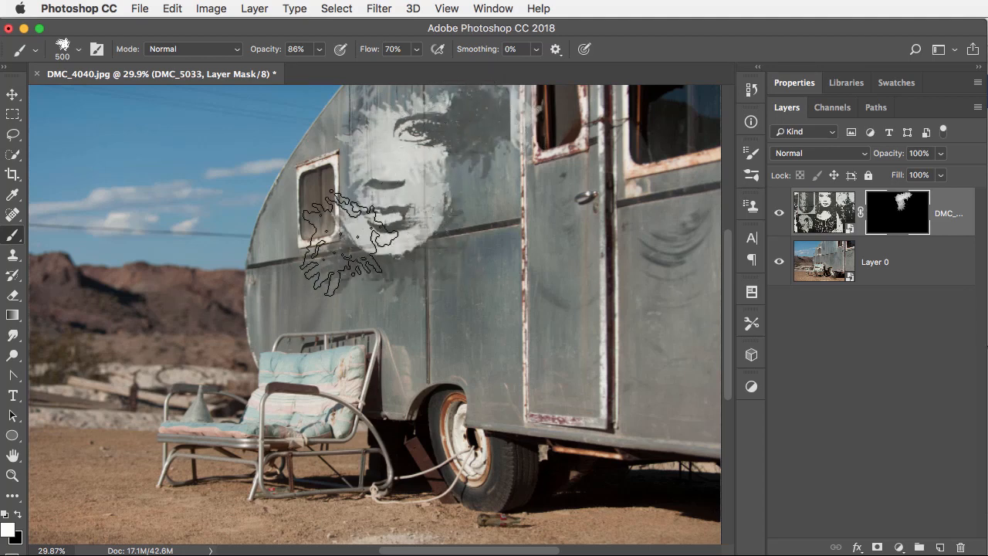
left_click_drag(339, 216, 378, 278)
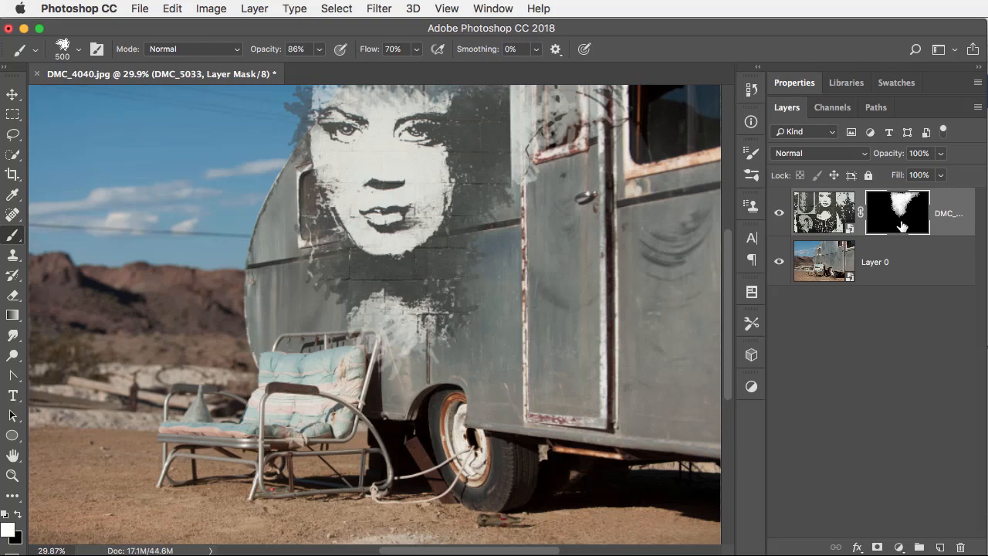
mouse_move(909, 222)
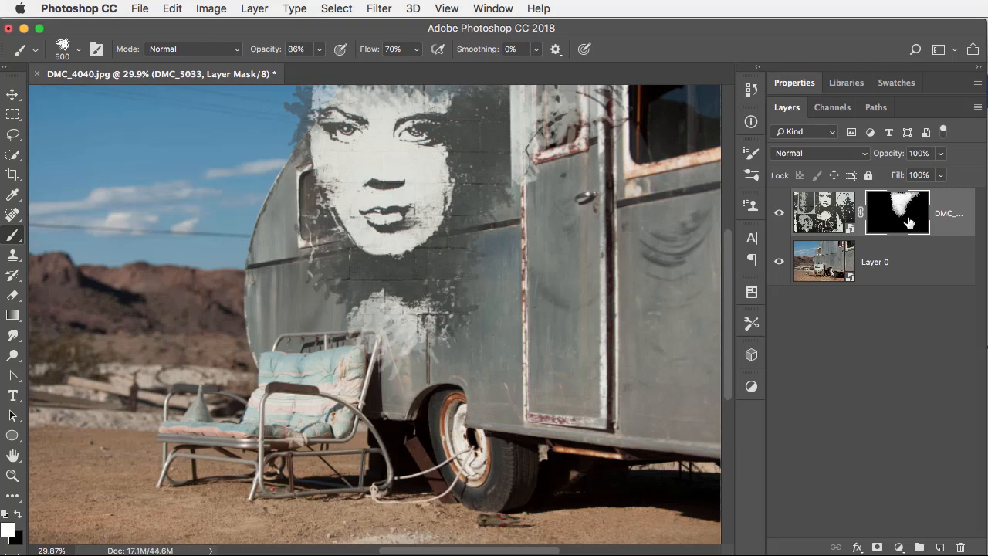